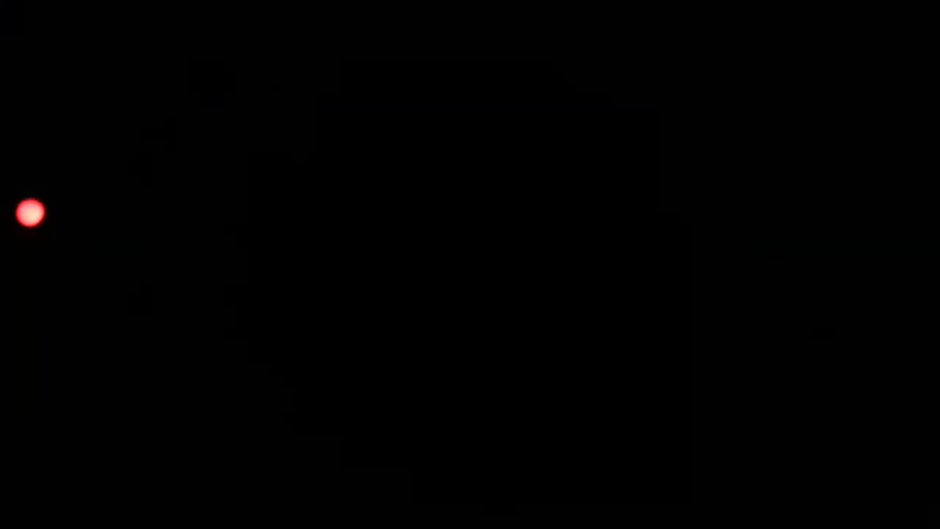
mouse_move(39, 226)
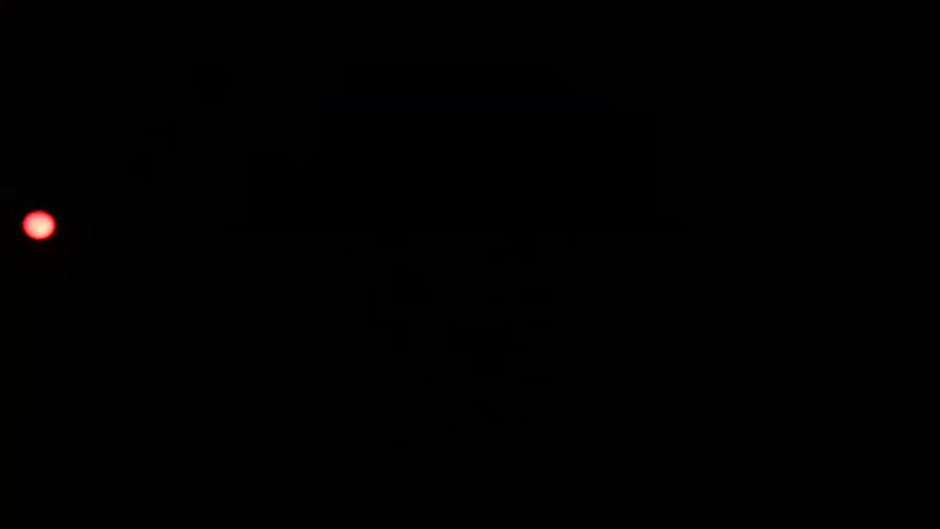